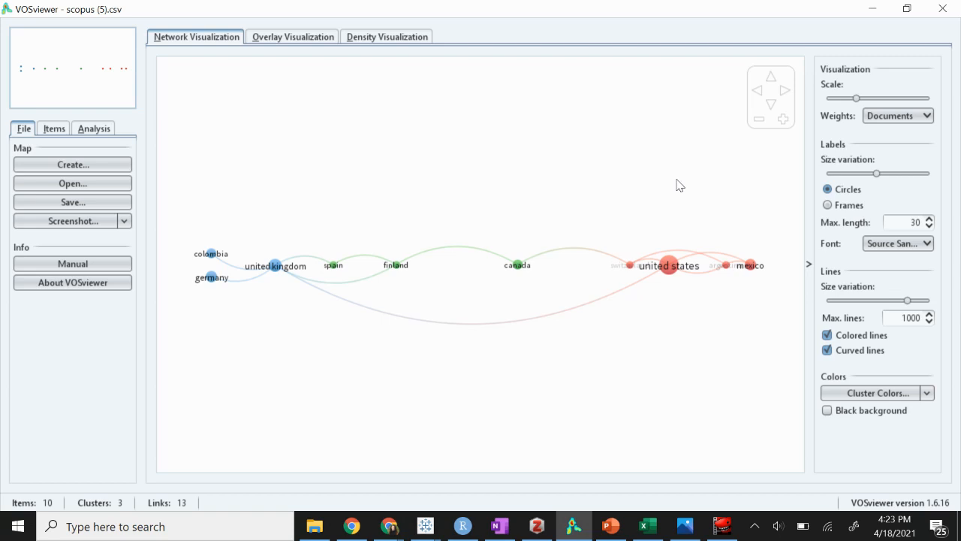
mouse_move(447, 315)
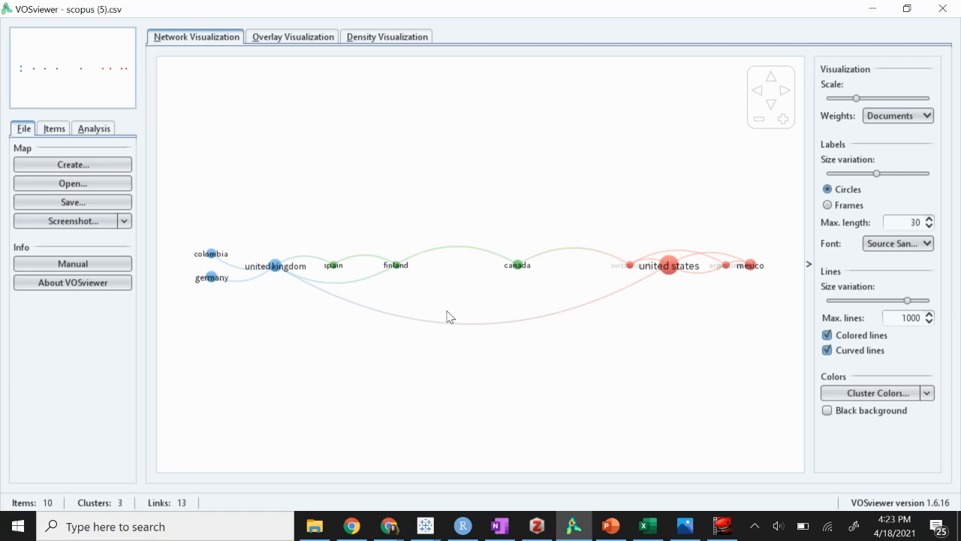
mouse_move(874, 12)
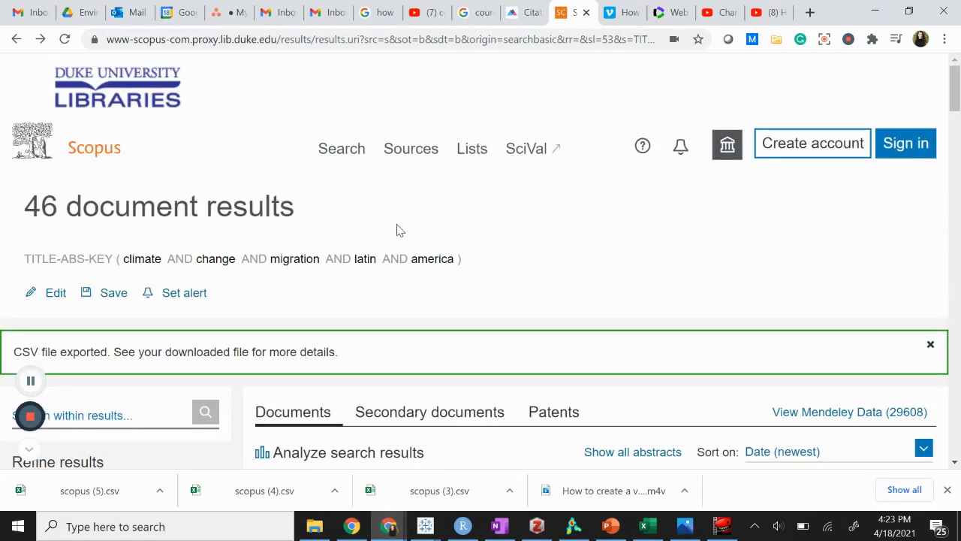
mouse_move(324, 264)
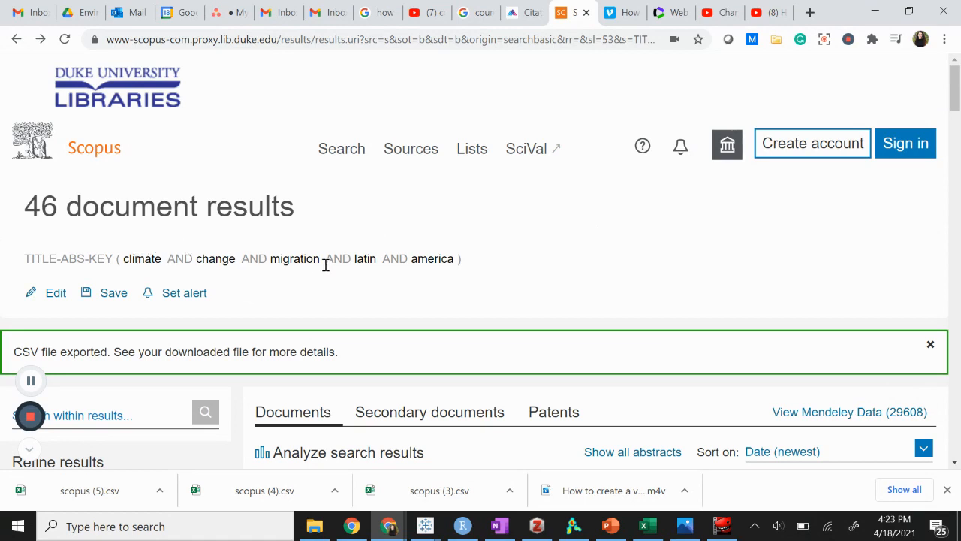
mouse_move(303, 182)
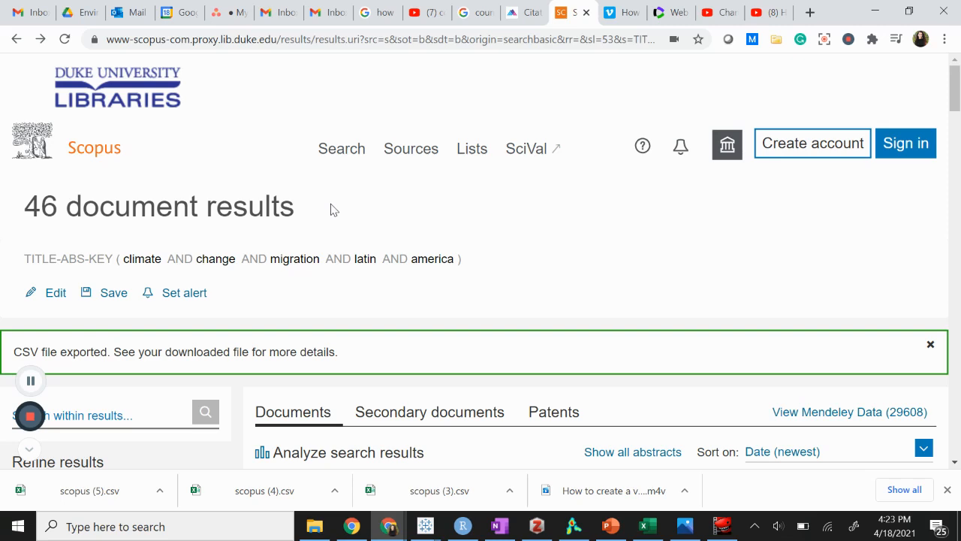
Step: Mark all 46 Scopus results for export with the All checkbox
scroll(down, 3)
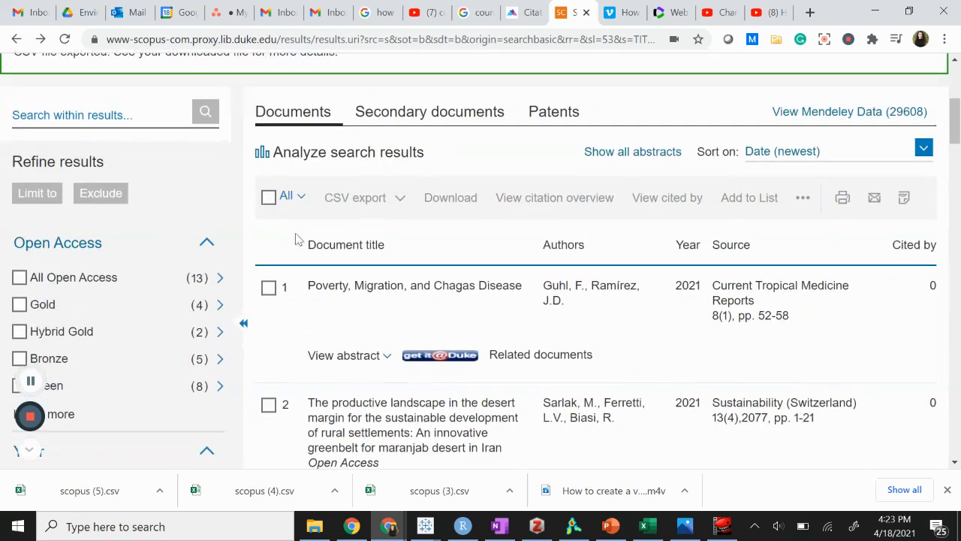
click(269, 196)
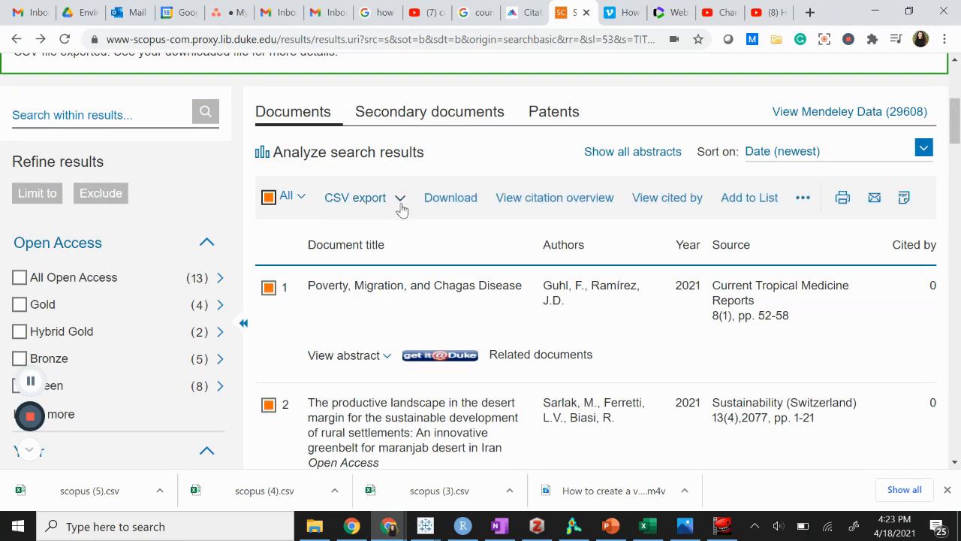
Step: Export the results as CSV with Citation and Bibliographical information included
click(354, 198)
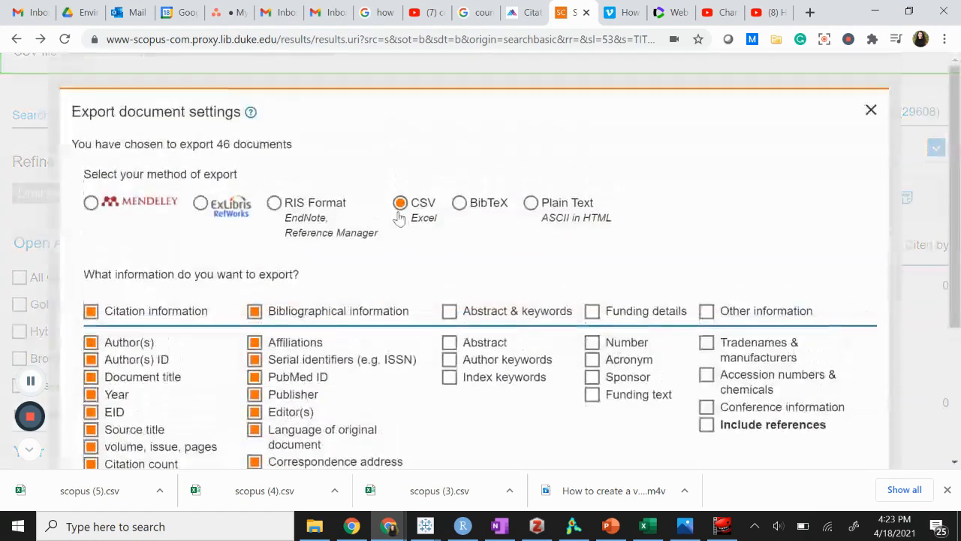
scroll(down, 3)
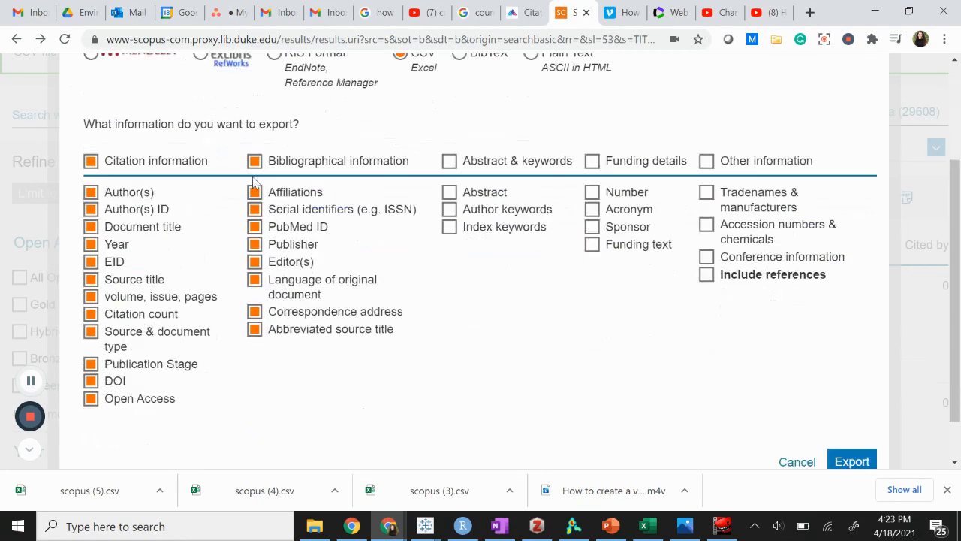
click(254, 159)
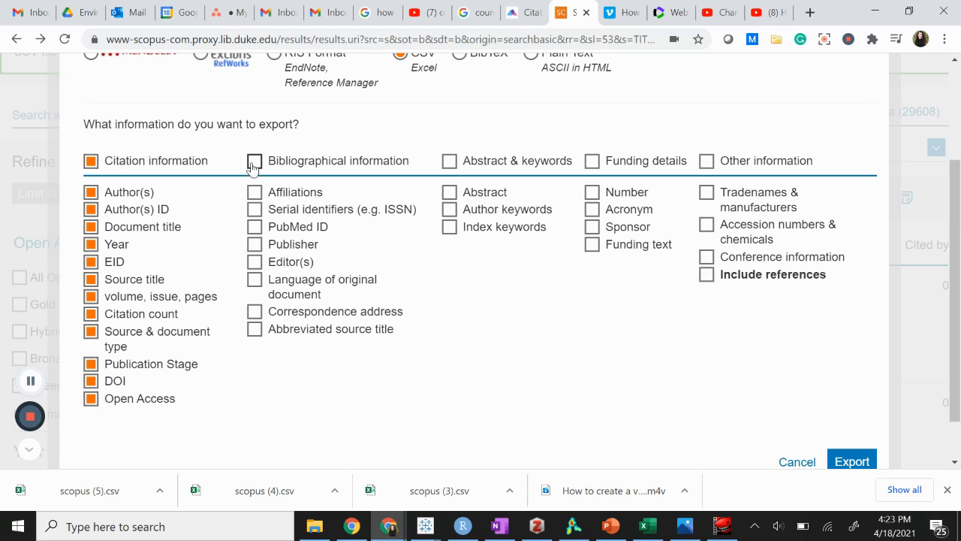
click(255, 161)
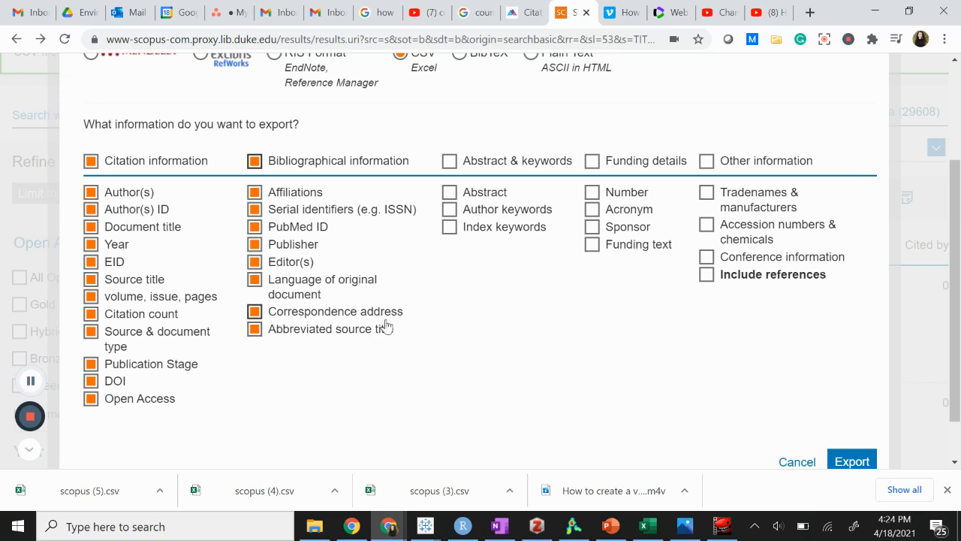
mouse_move(396, 328)
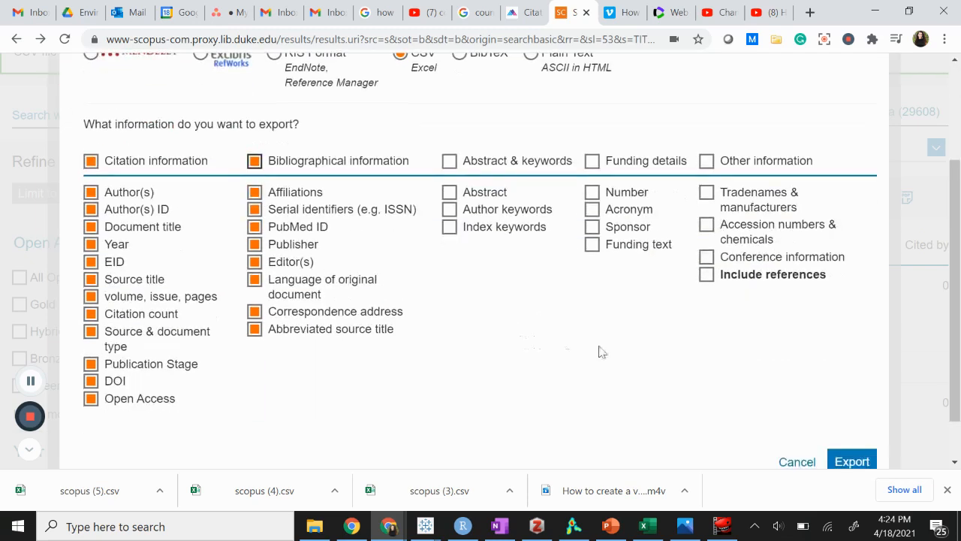
click(852, 461)
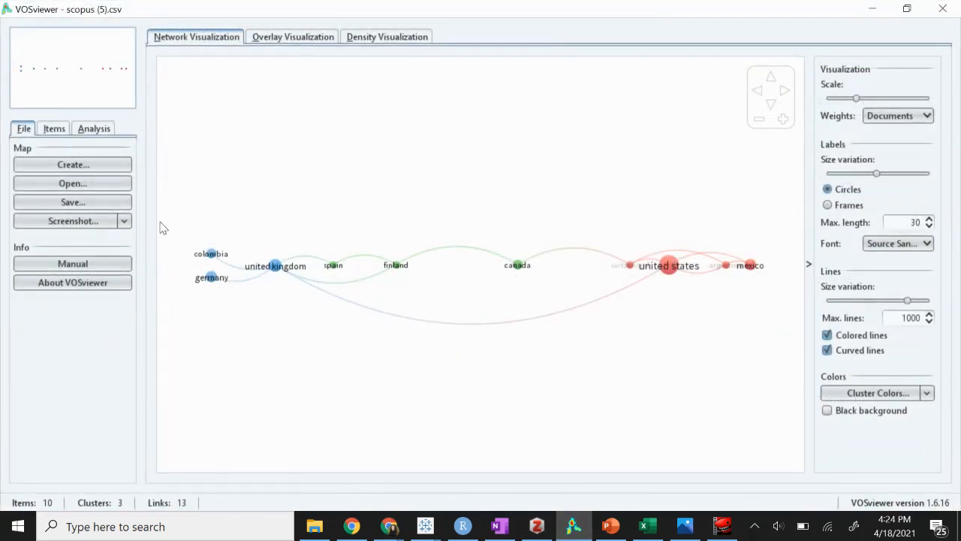
Step: Start a new map based on bibliographic database files
click(73, 164)
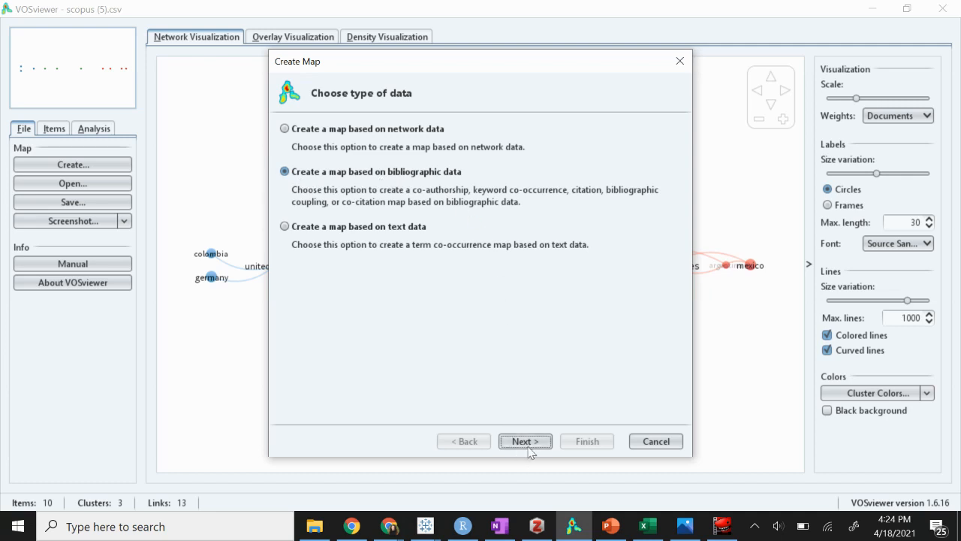
click(526, 442)
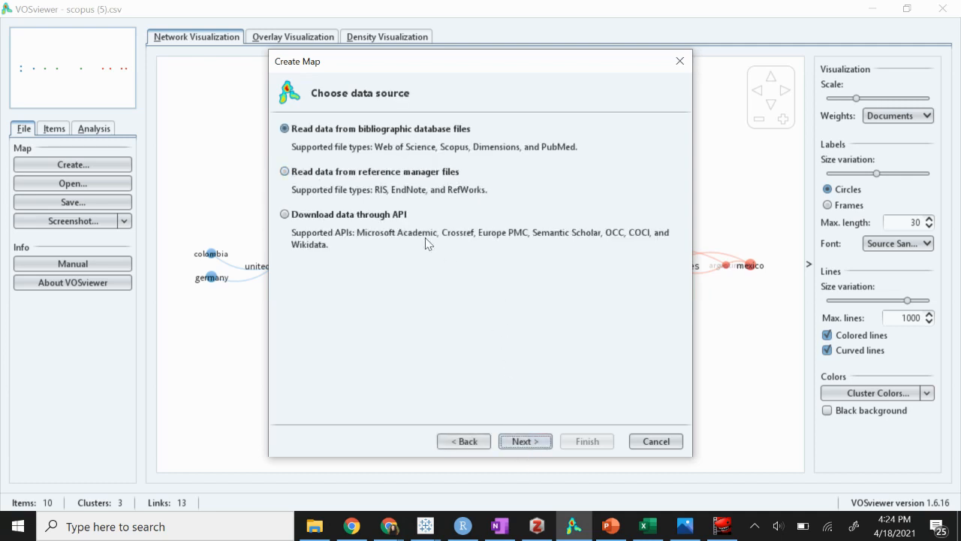
mouse_move(387, 147)
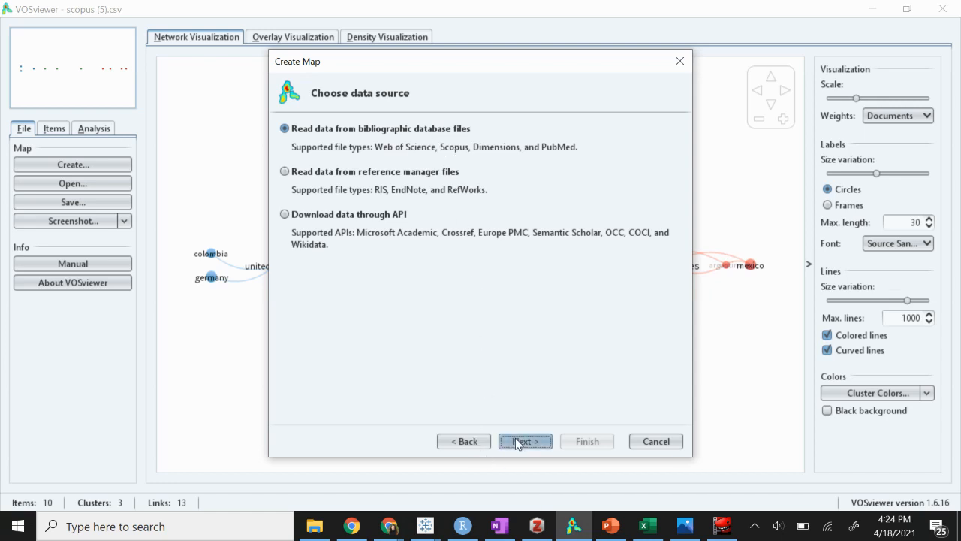
click(526, 442)
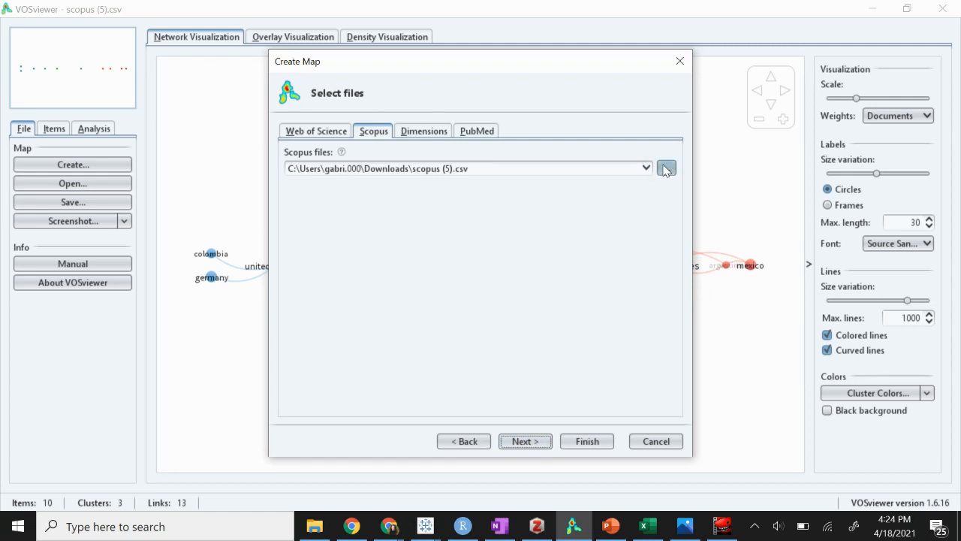
Step: Load the newest downloaded Scopus CSV, scopus (6).csv, as the source file
click(667, 168)
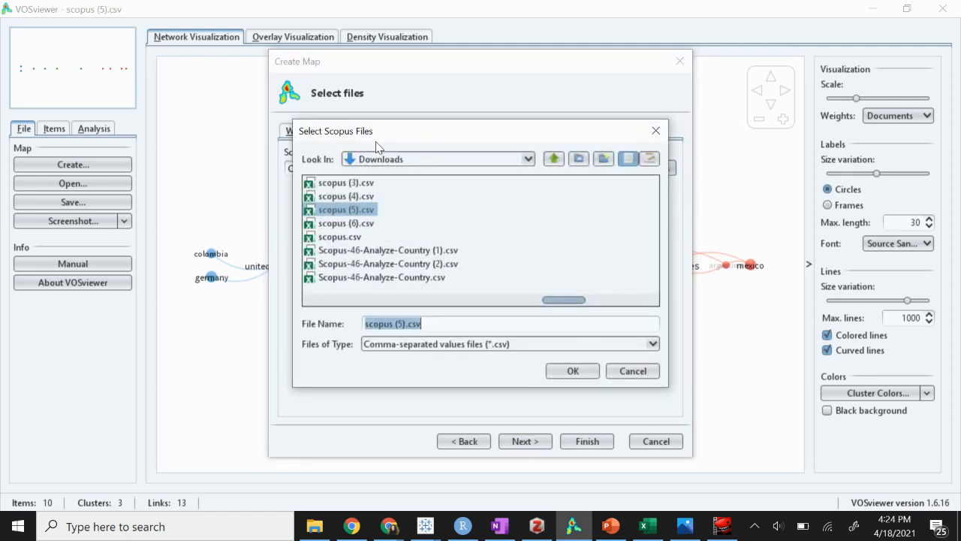
click(345, 222)
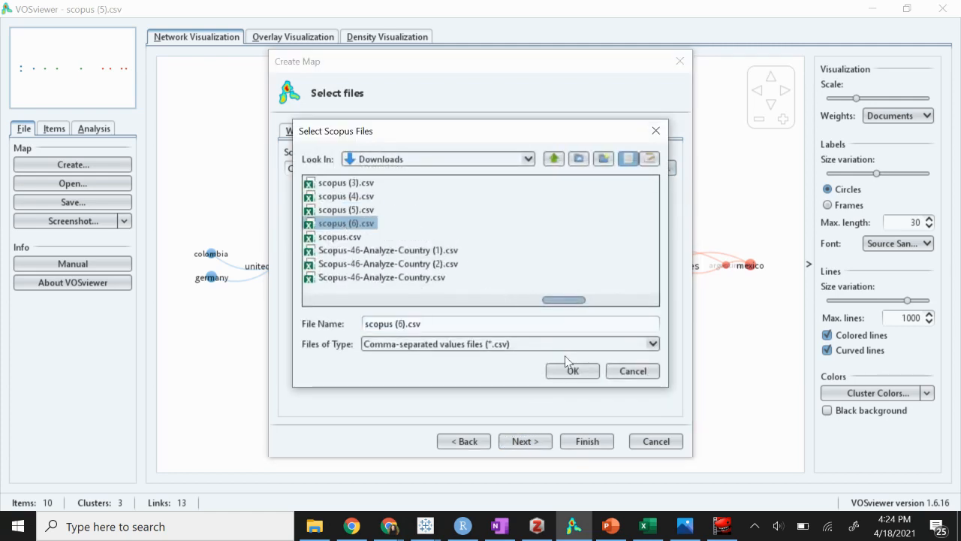
click(572, 369)
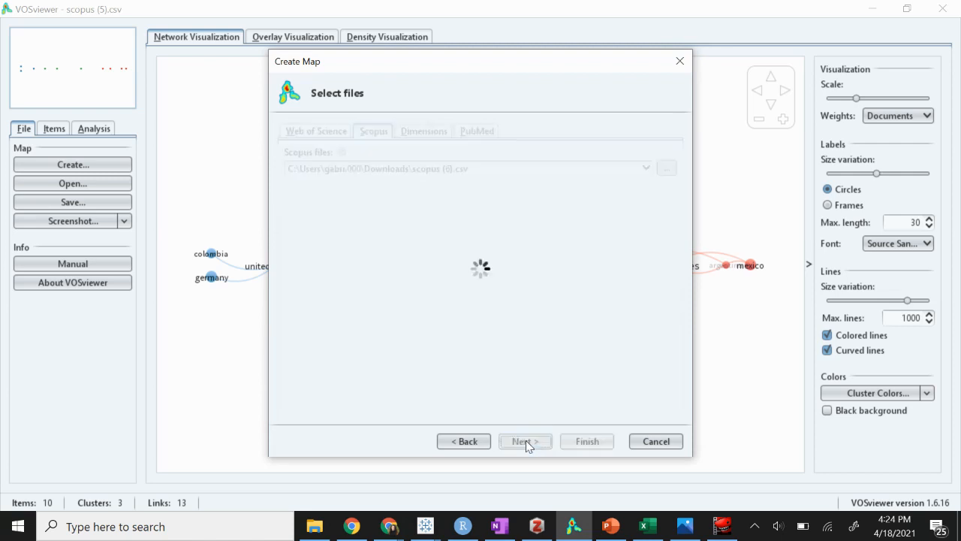
Step: Choose a co-authorship analysis with countries as the unit and full counting
click(526, 442)
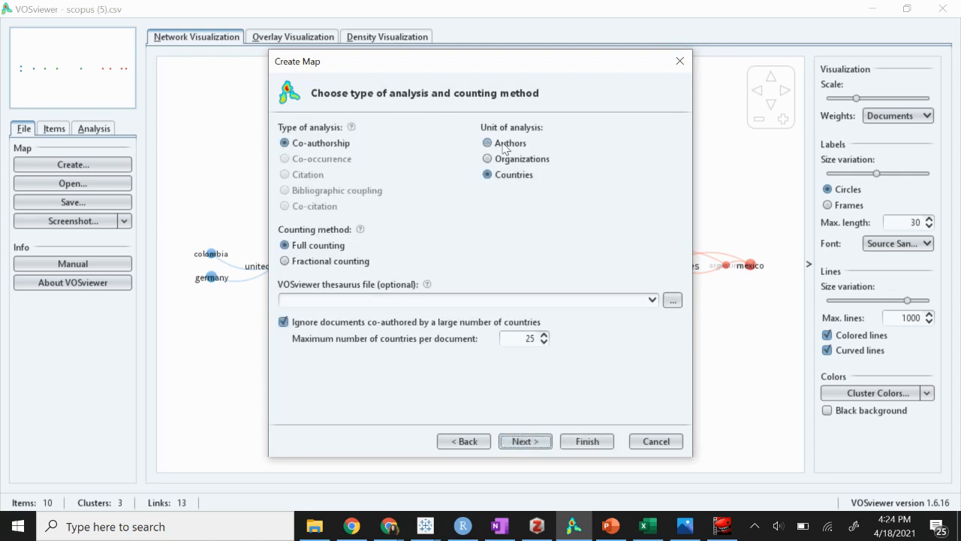
click(487, 143)
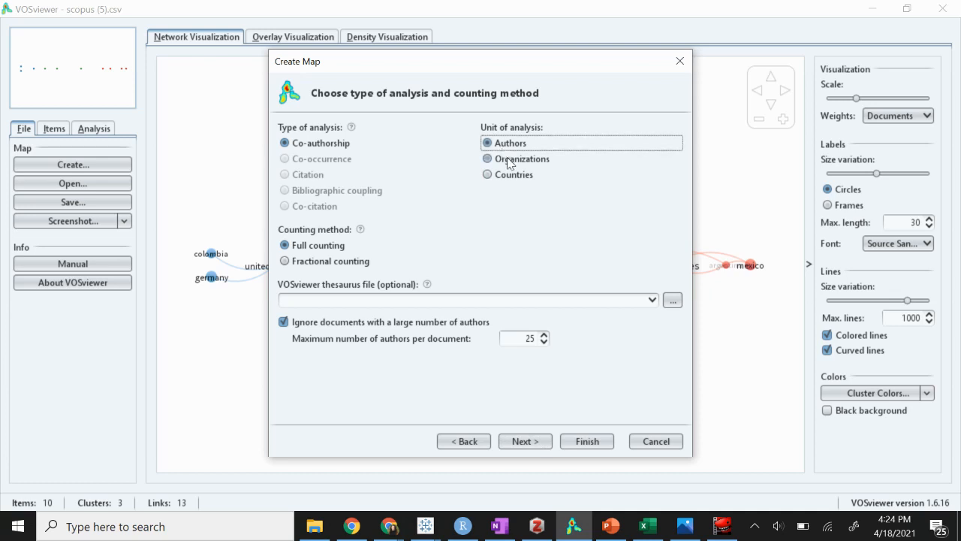
click(488, 159)
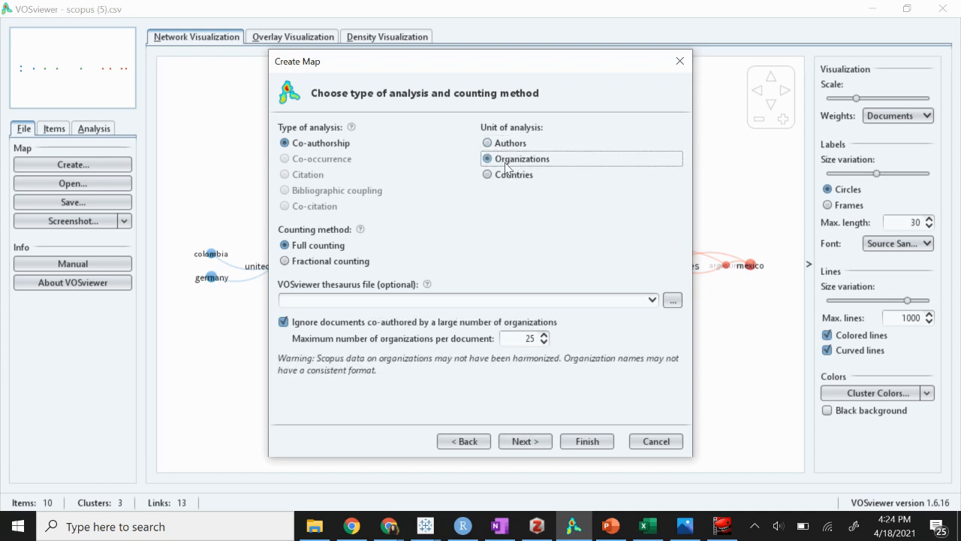
click(489, 174)
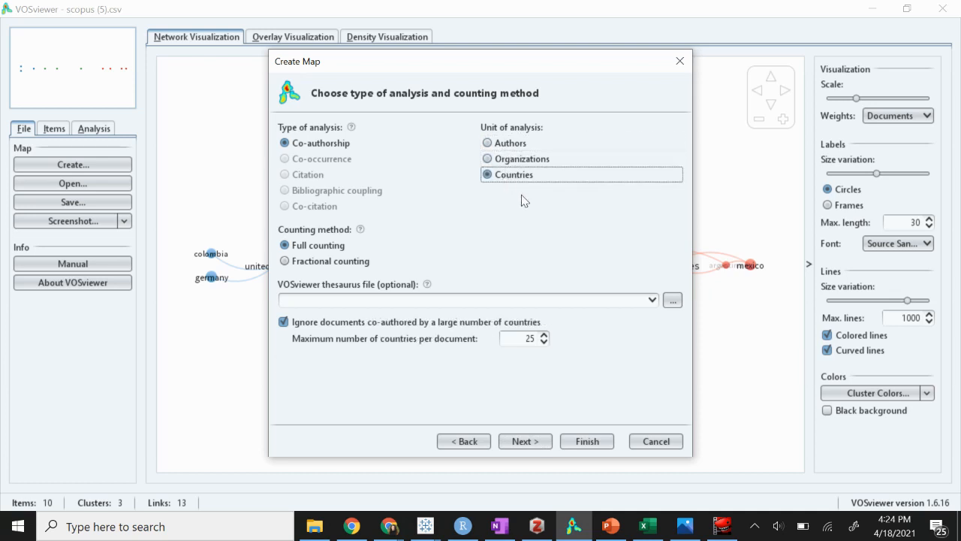
mouse_move(544, 412)
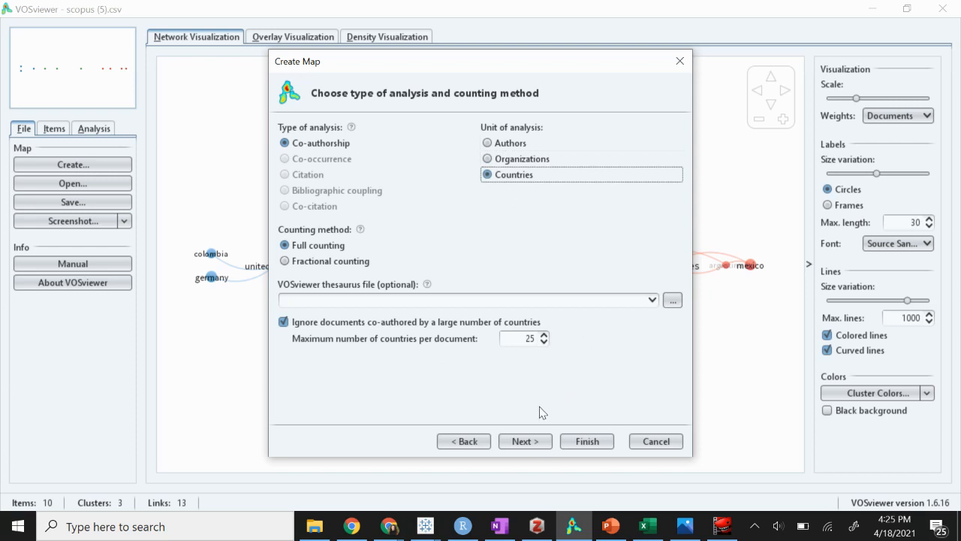
Step: Lower the minimum documents per country to 1 so all 27 countries qualify
click(525, 442)
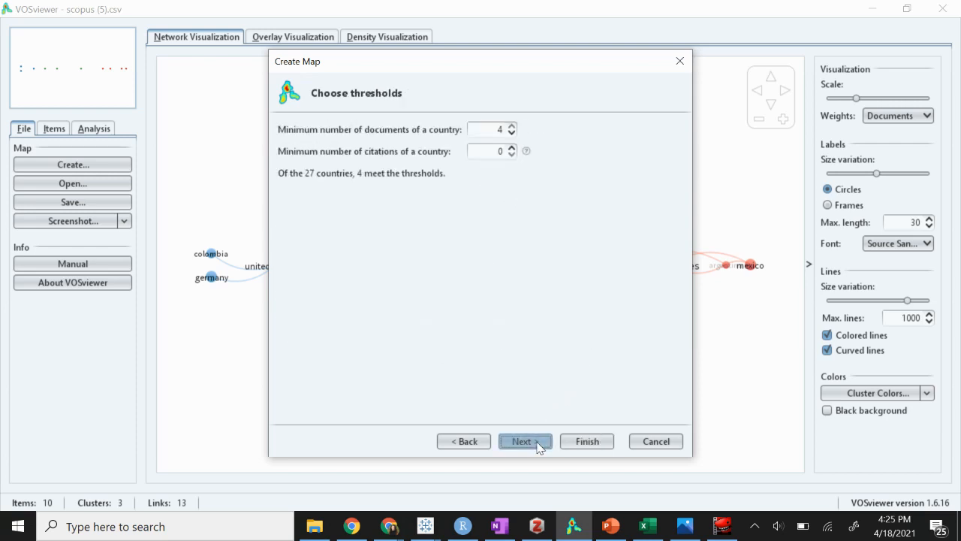
mouse_move(303, 174)
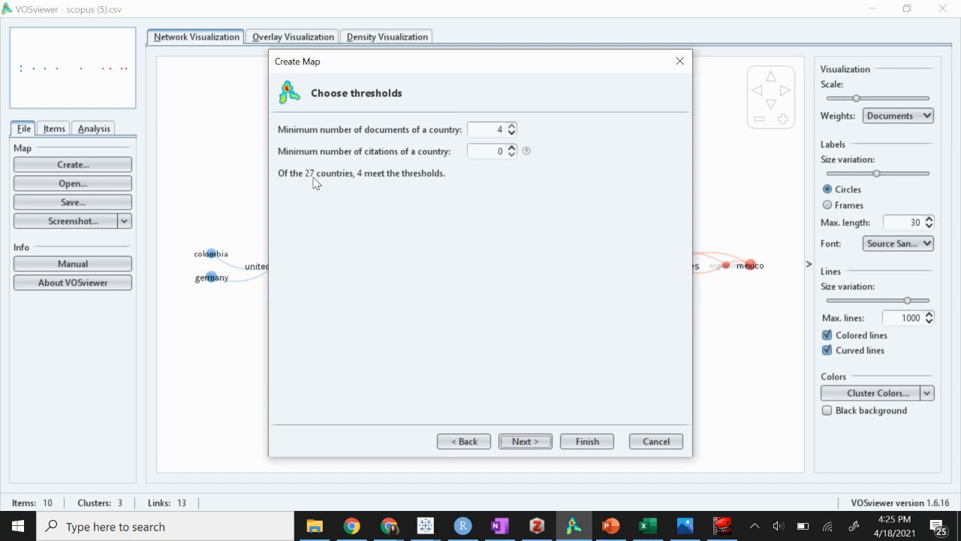
mouse_move(375, 183)
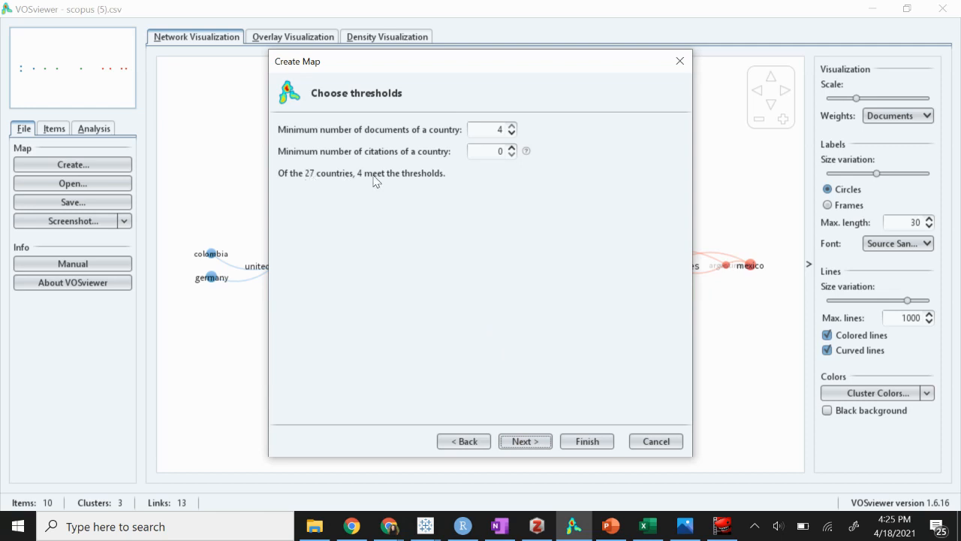
mouse_move(337, 144)
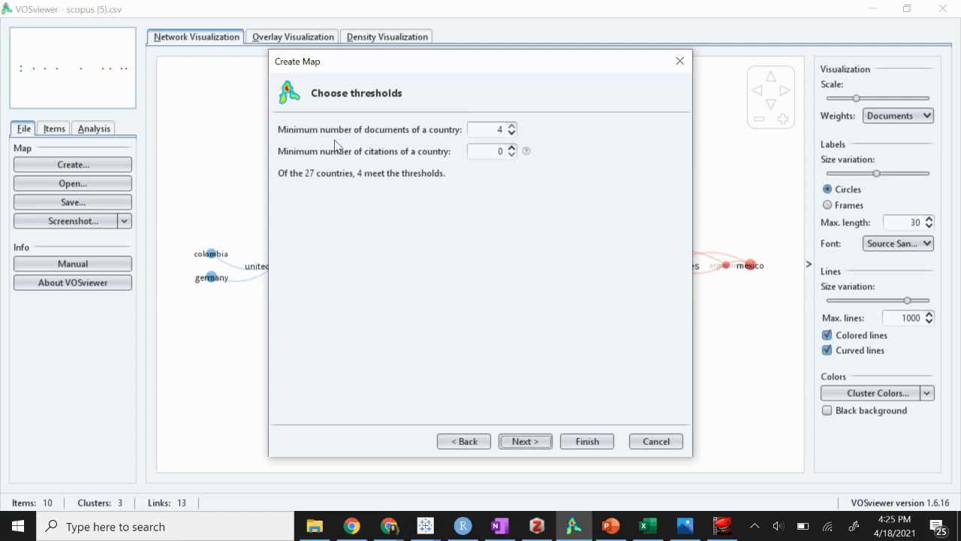
mouse_move(366, 144)
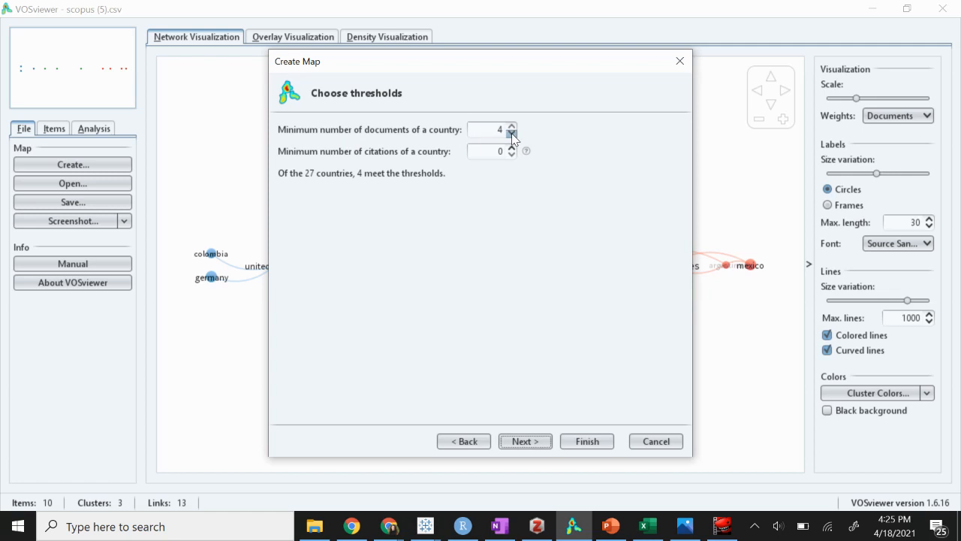
click(510, 132)
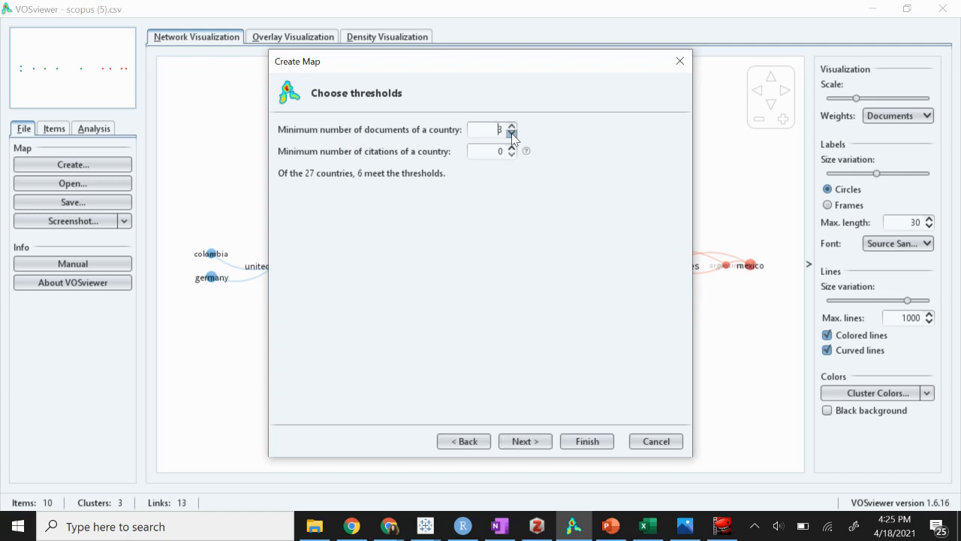
click(511, 132)
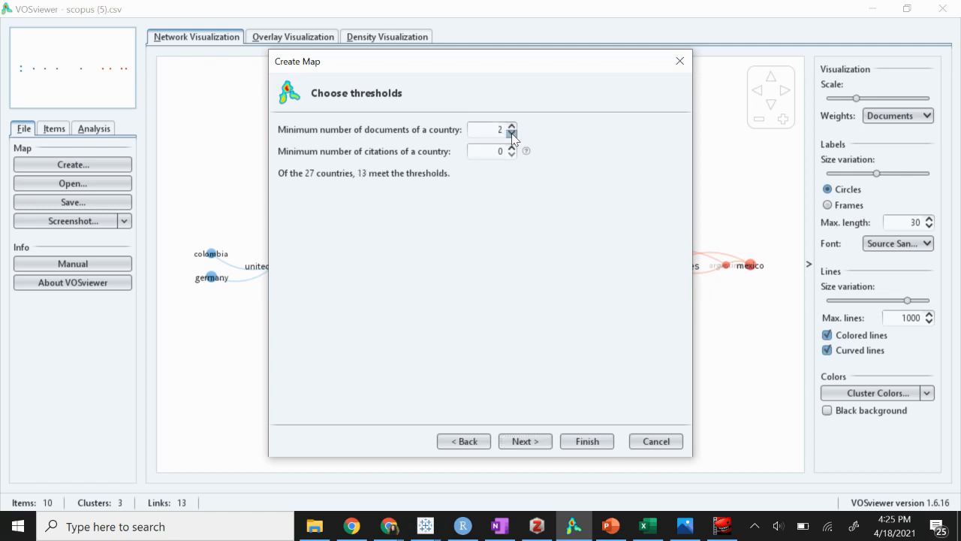
click(510, 132)
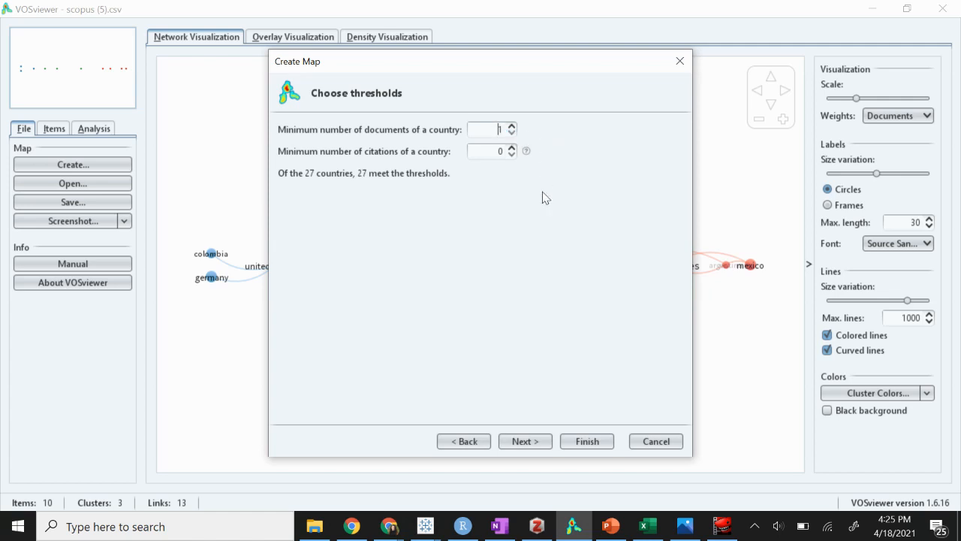
mouse_move(538, 457)
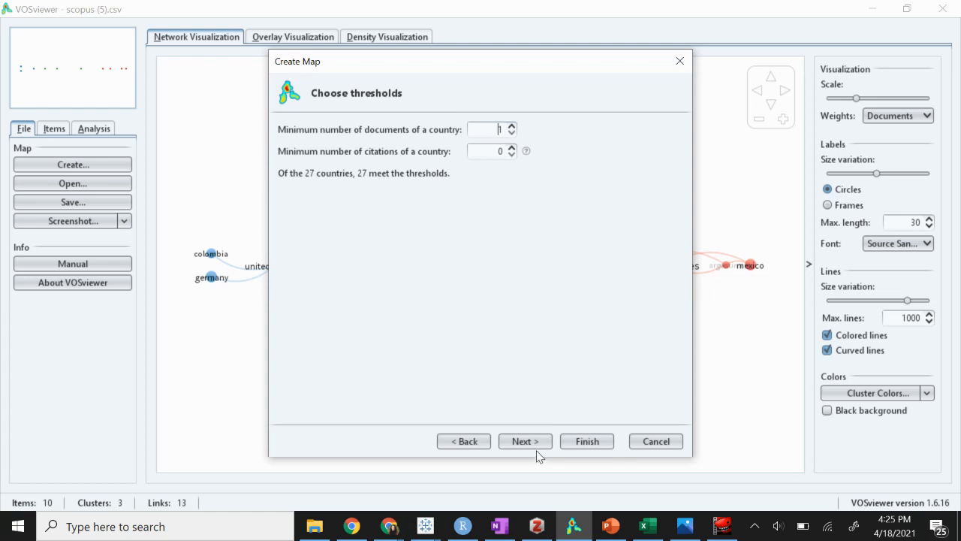
Step: Accept the thresholds and keep all 27 countries for the map
click(526, 442)
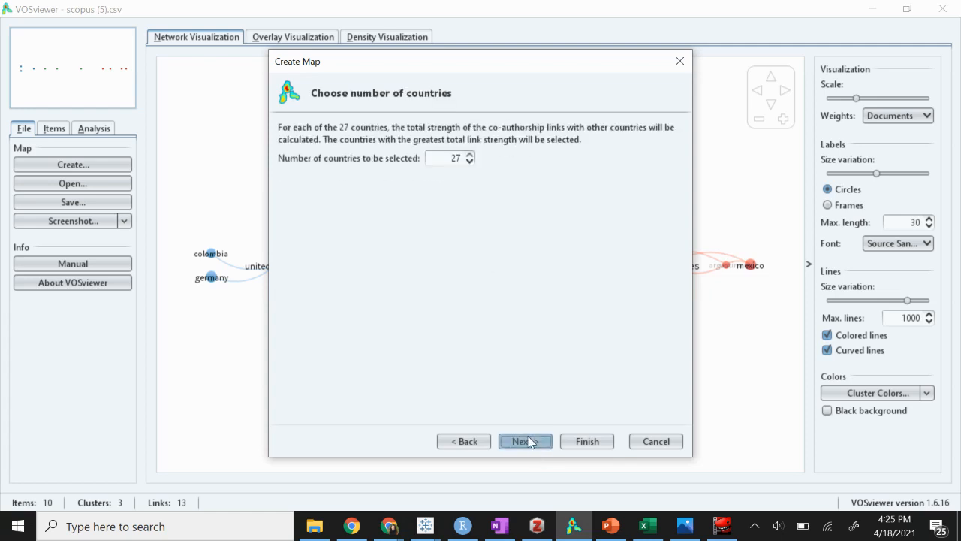
click(520, 442)
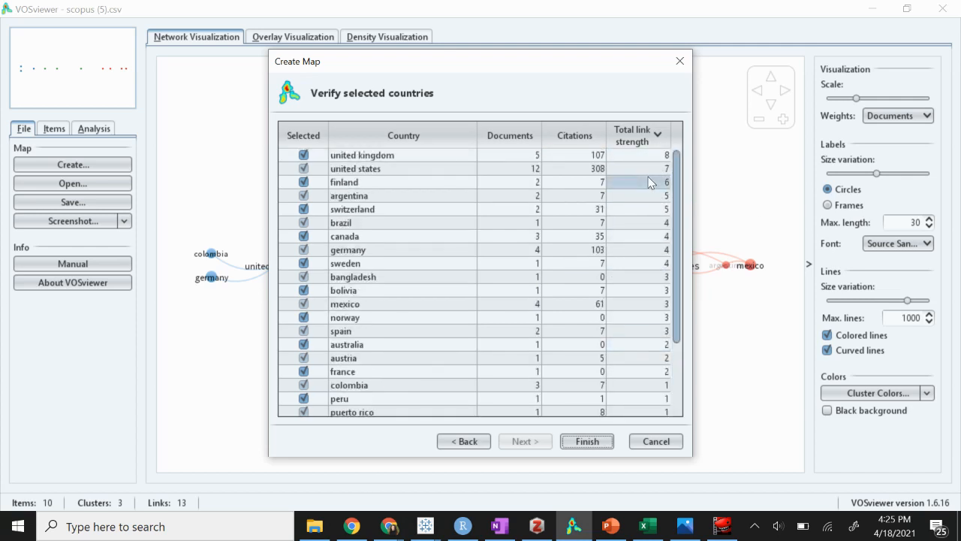
Step: Review the verification table of 27 countries, leaving every country checked
scroll(down, 3)
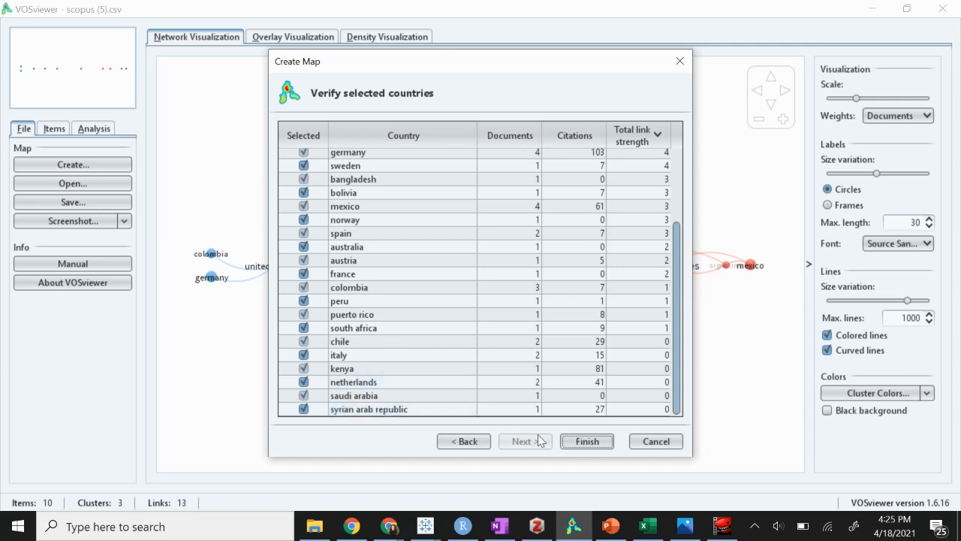
Step: Finish the wizard showing only the largest connected set of 21 countries
click(586, 442)
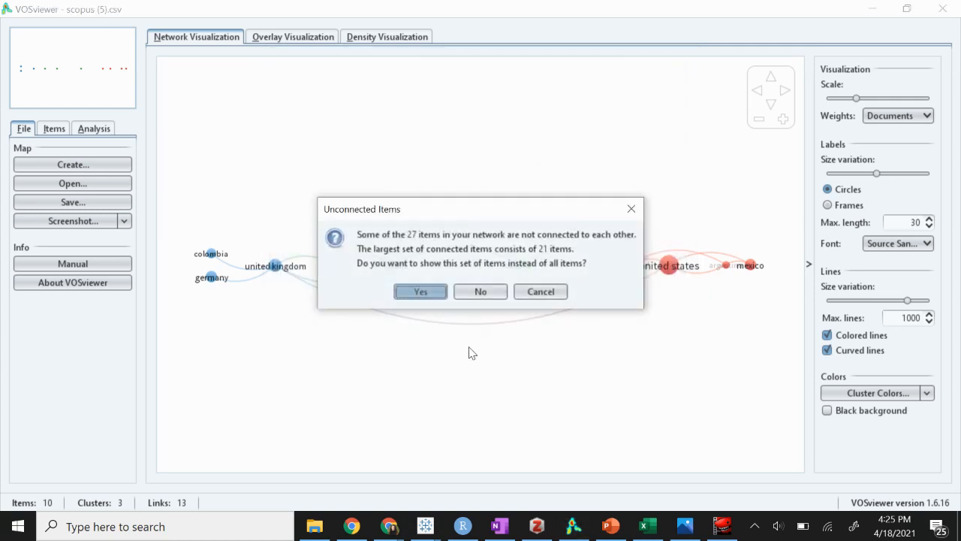
mouse_move(528, 269)
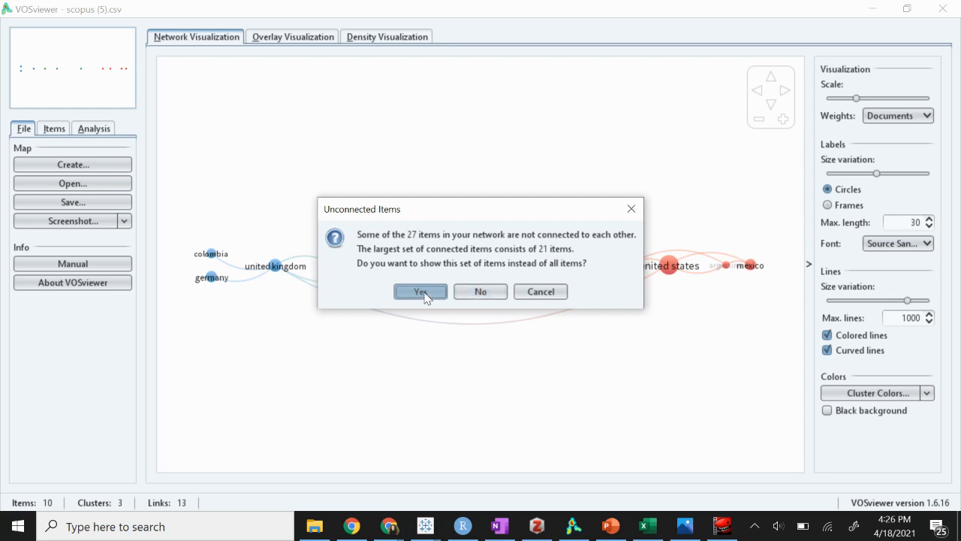
click(420, 291)
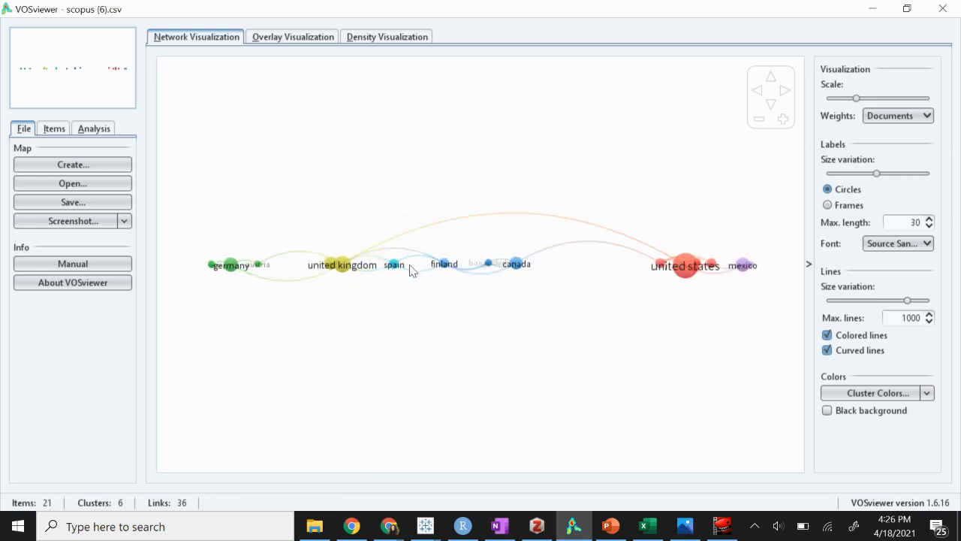
Step: Adjust link line width variation and keep the link lines curved
click(685, 264)
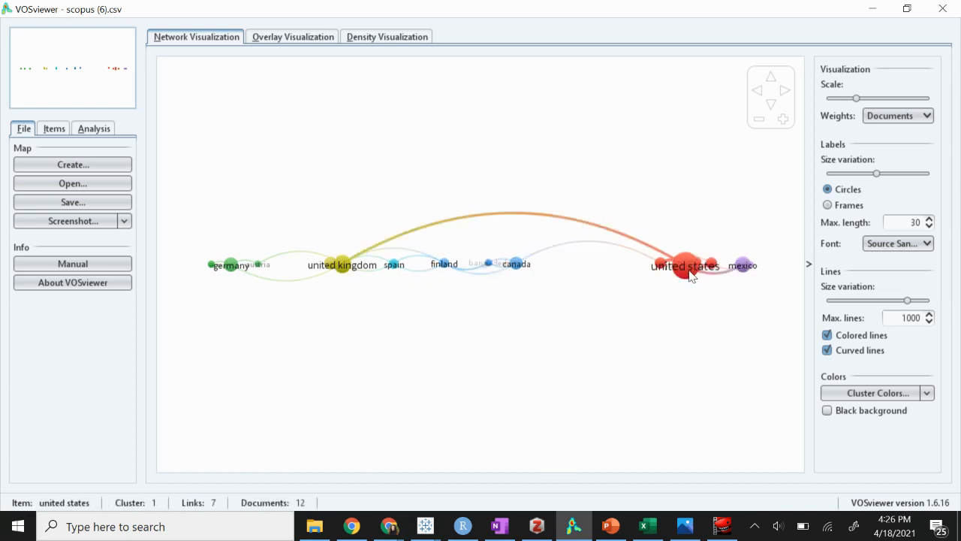
click(742, 265)
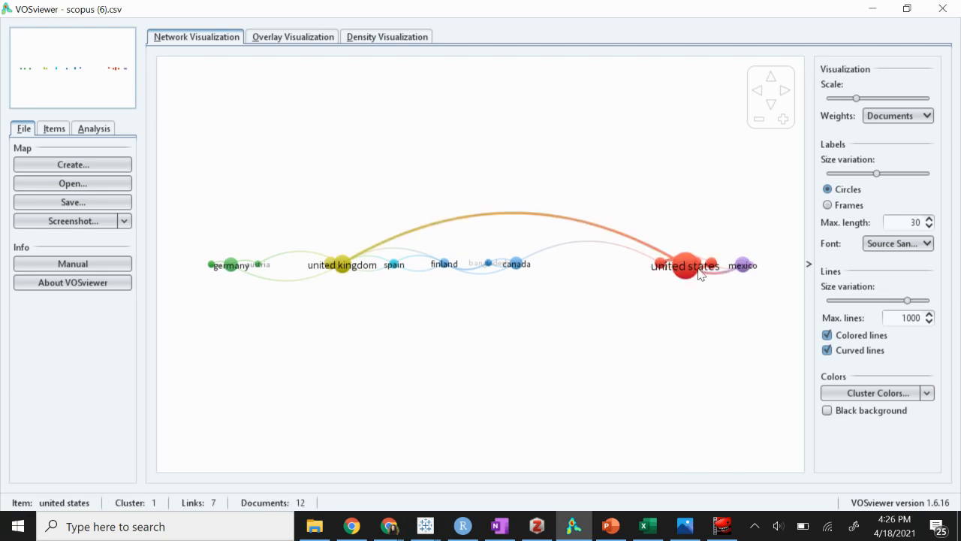
click(343, 264)
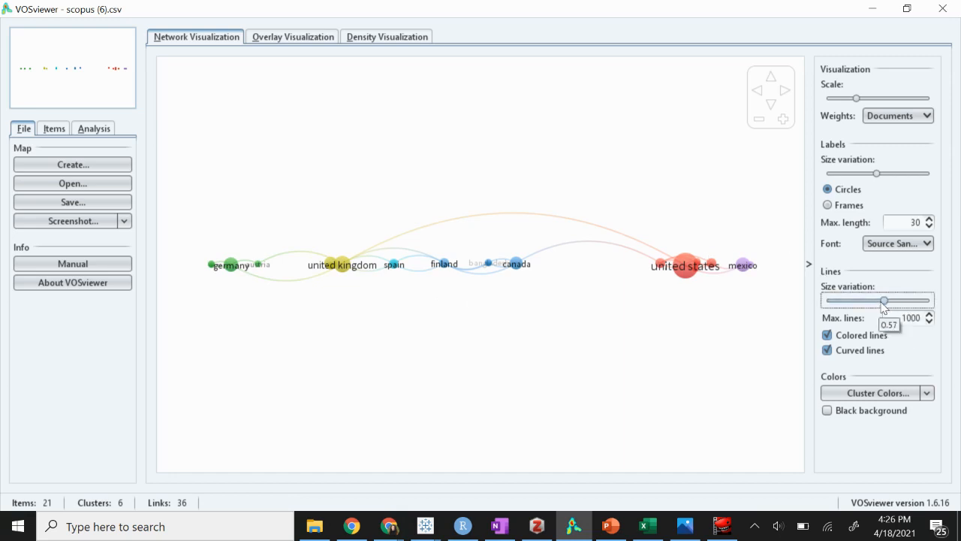
drag(883, 300, 928, 301)
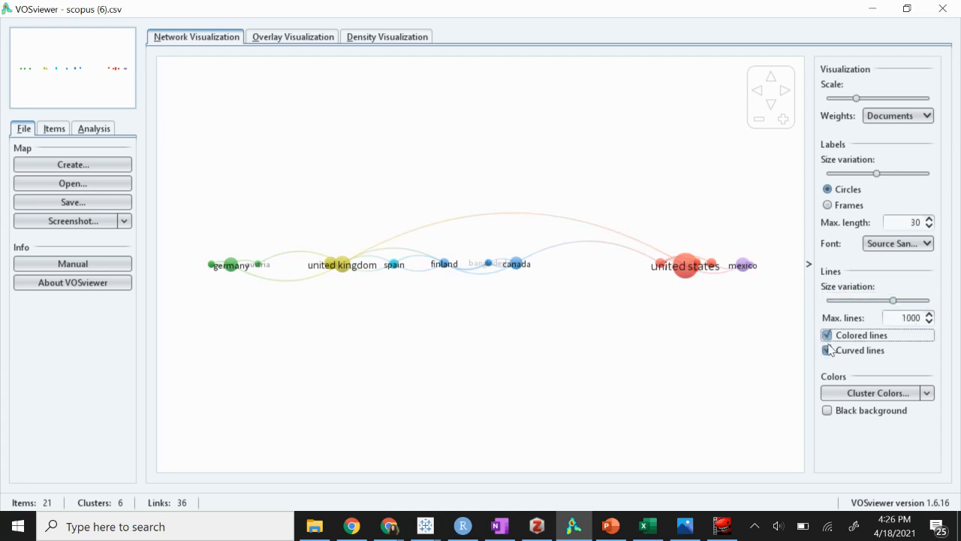
click(827, 350)
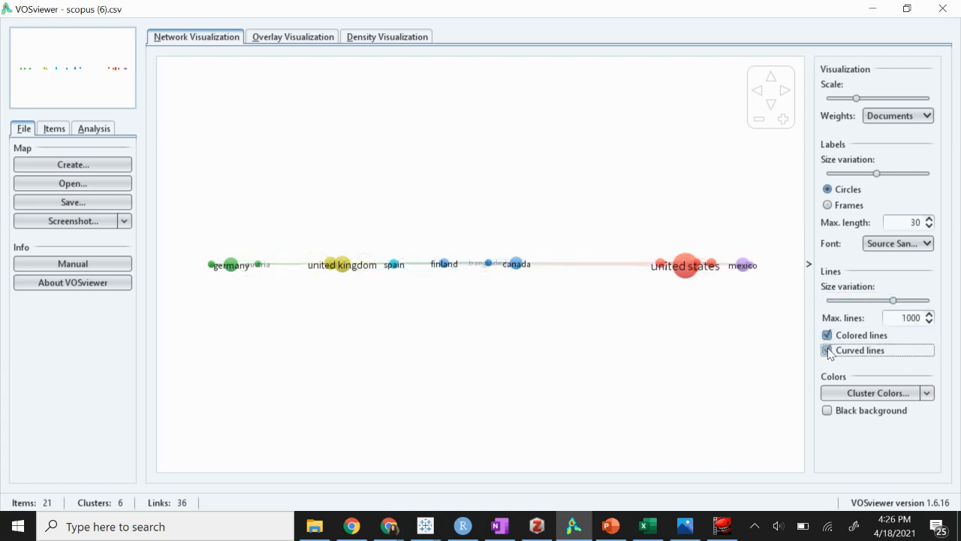
click(828, 350)
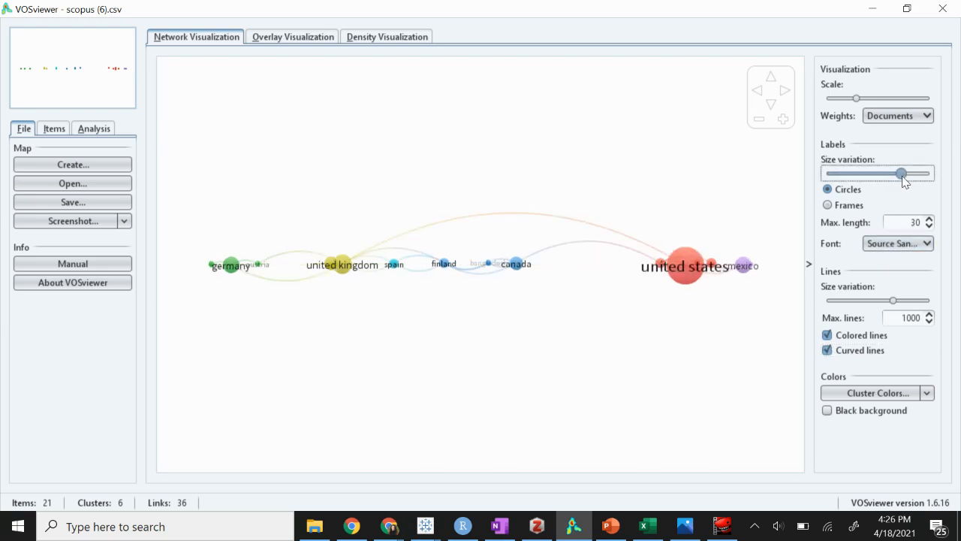
Step: Increase label size variation so United States appears noticeably larger
drag(901, 175, 913, 174)
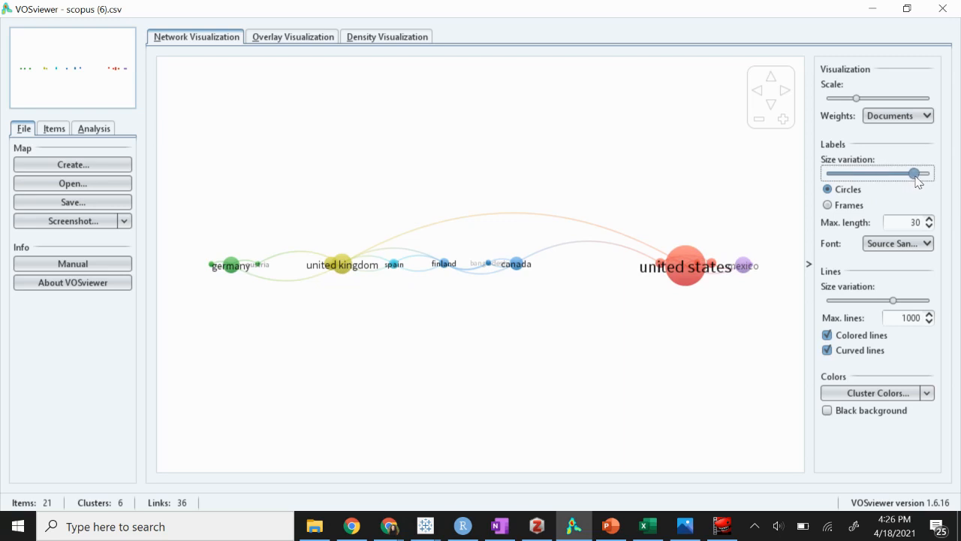
drag(914, 174, 904, 175)
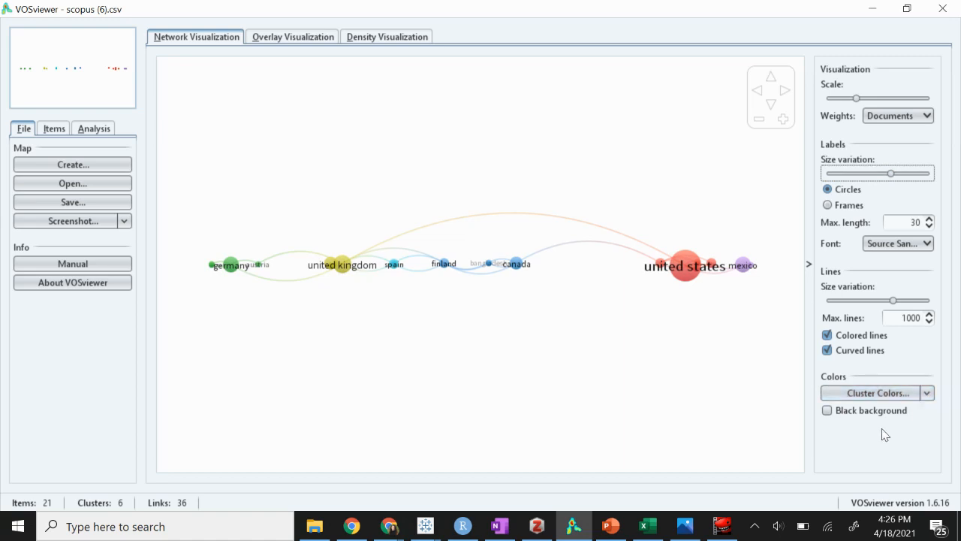
Step: Save a PNG screenshot of the map to Downloads with a name starting 'Coun'
click(685, 265)
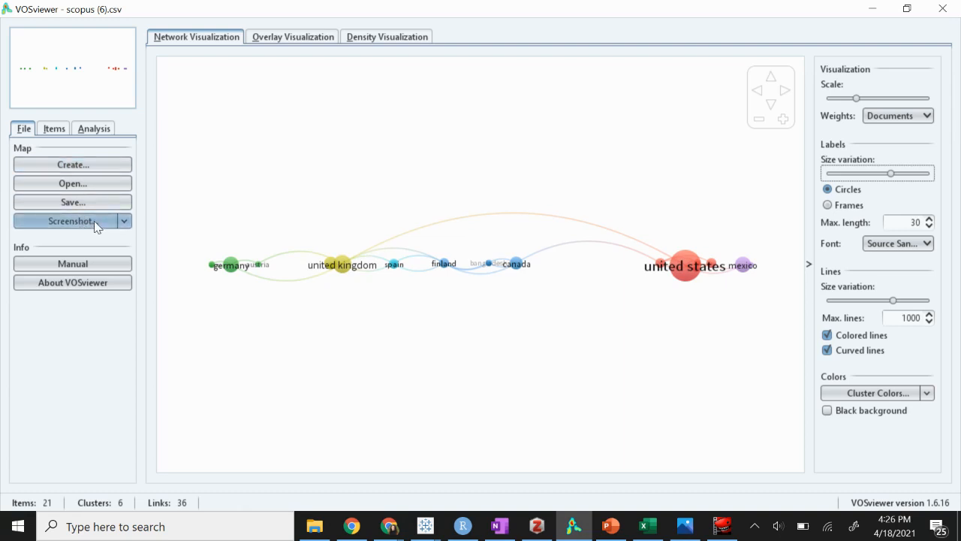
click(68, 219)
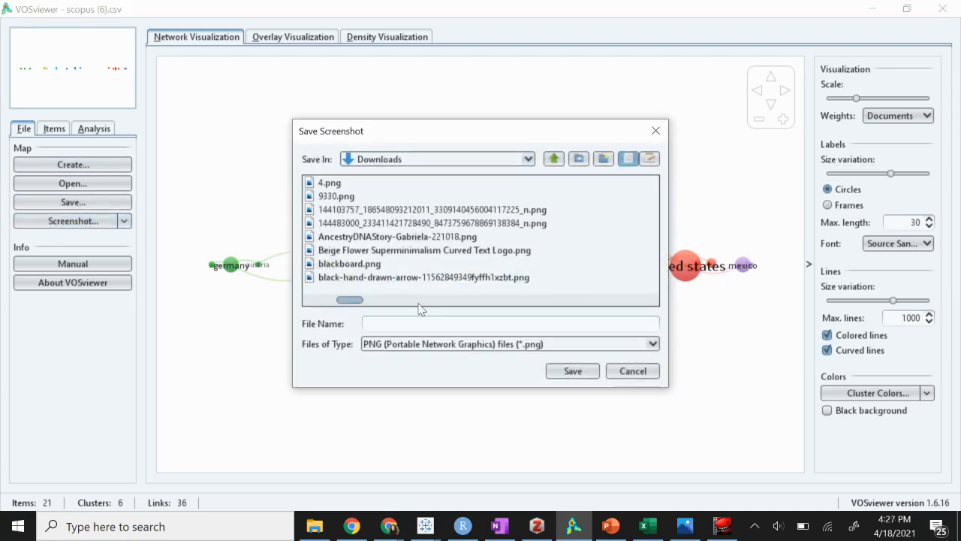
text(Coun)
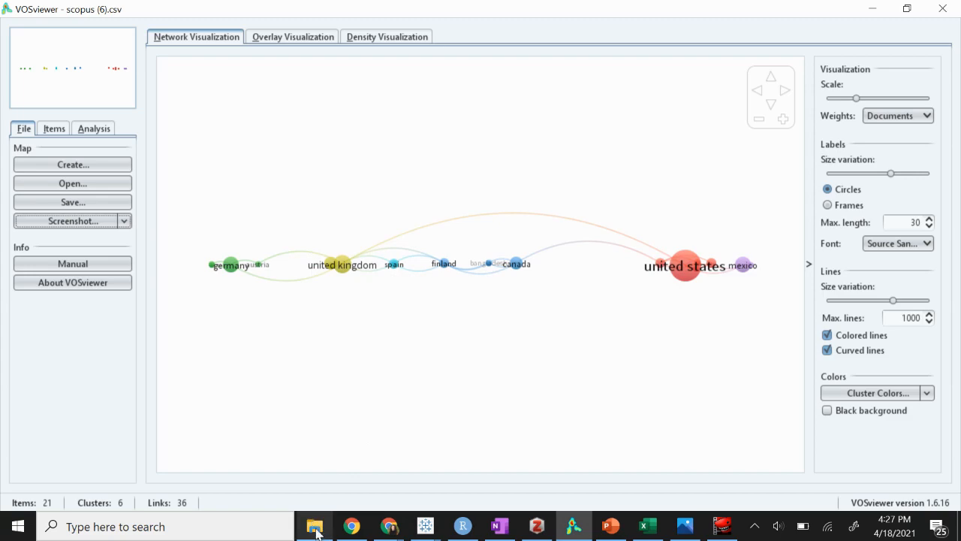
Step: Open the saved Country of Origin PNG from Downloads in Photos to check it
click(315, 525)
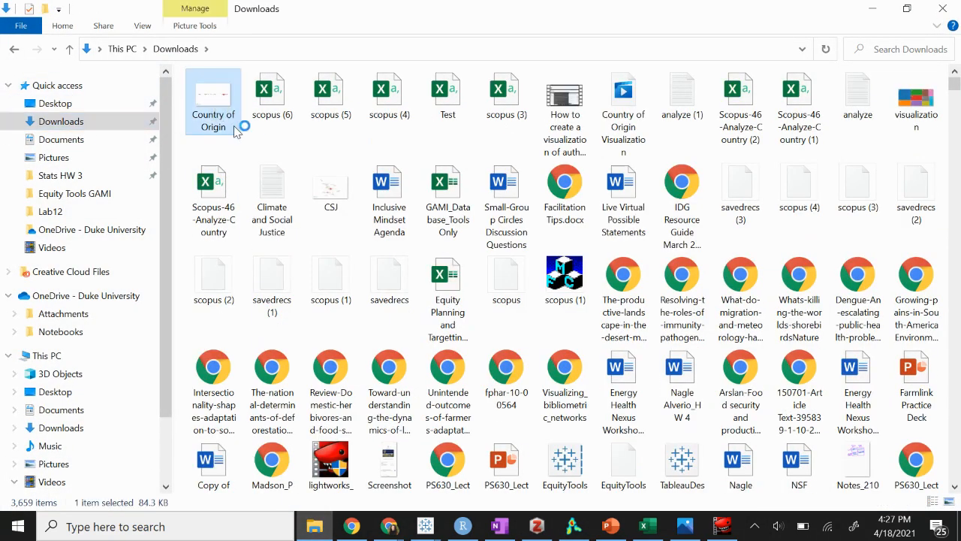
double_click(213, 98)
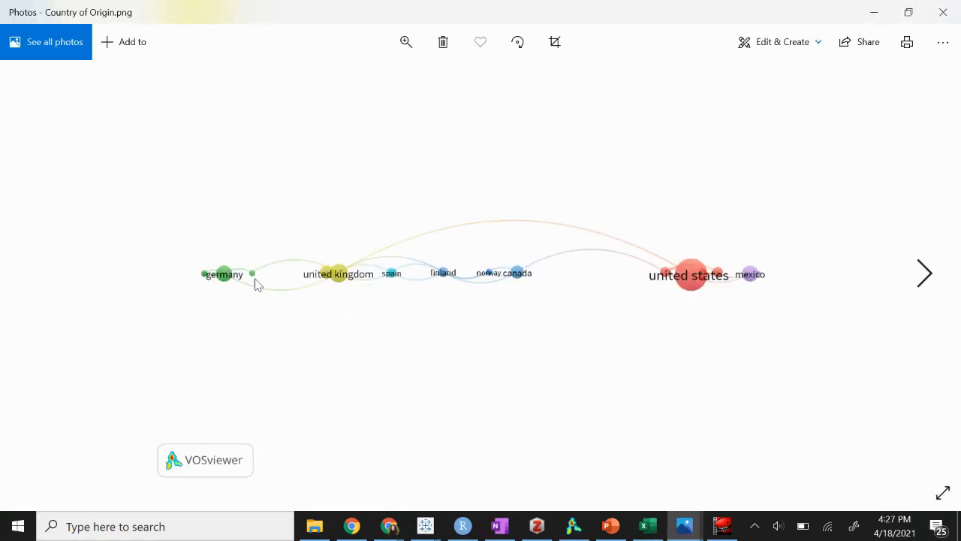
mouse_move(682, 288)
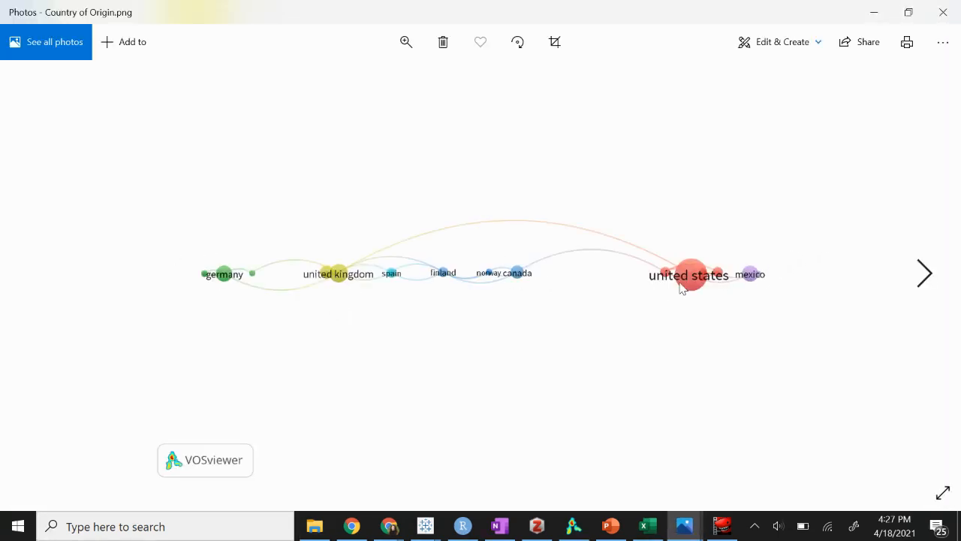
mouse_move(554, 291)
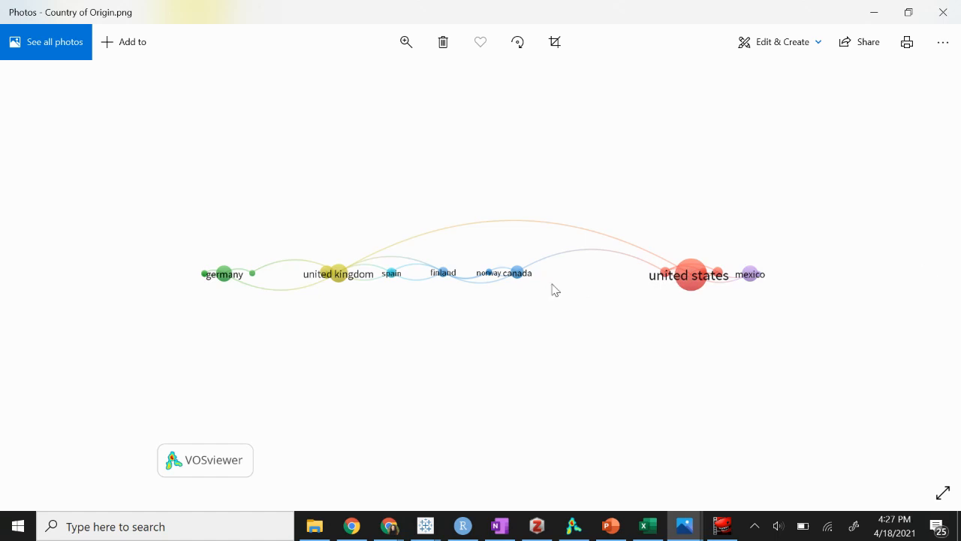
mouse_move(541, 511)
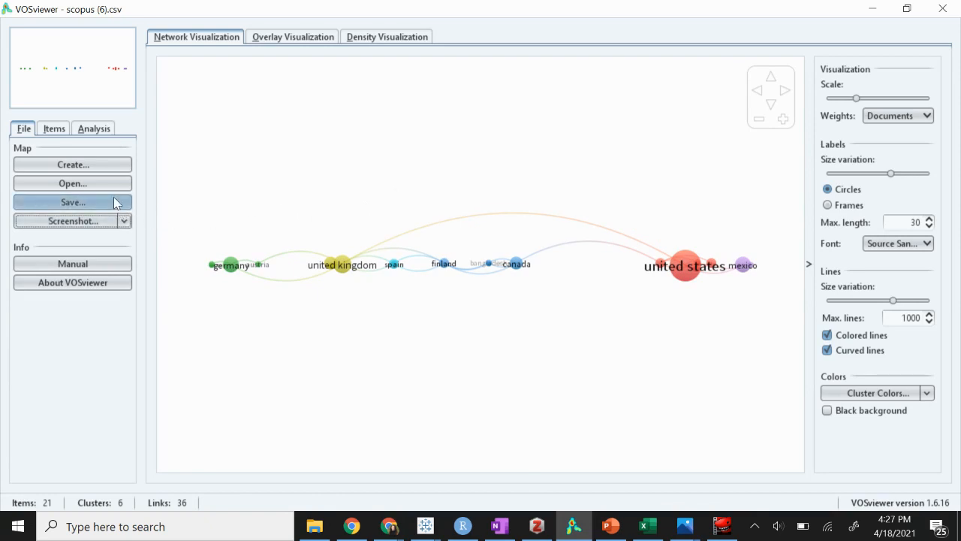
click(72, 201)
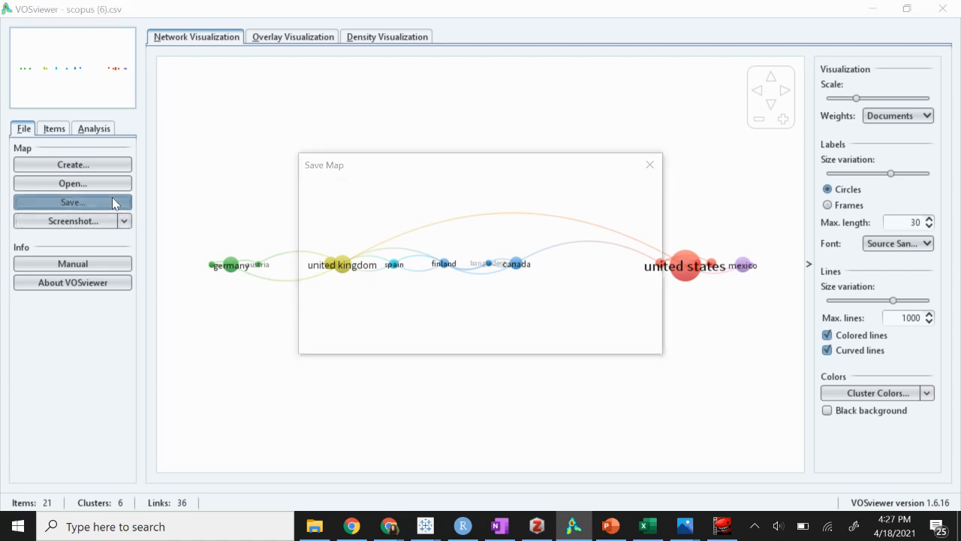
click(72, 202)
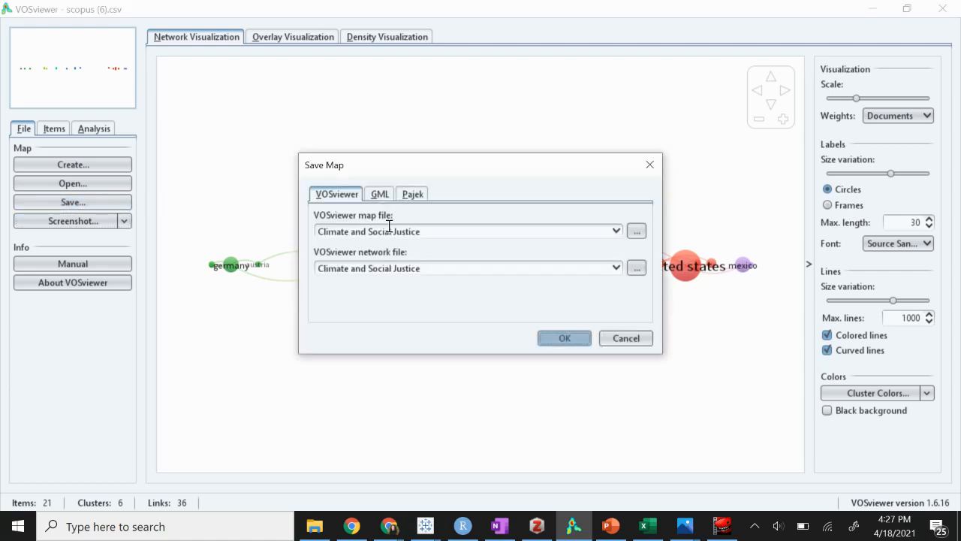
mouse_move(405, 267)
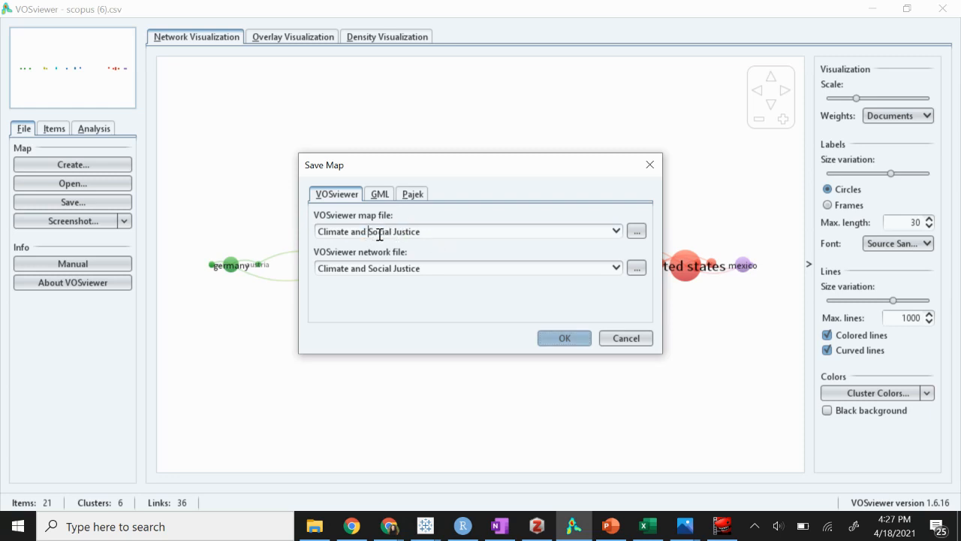
mouse_move(653, 197)
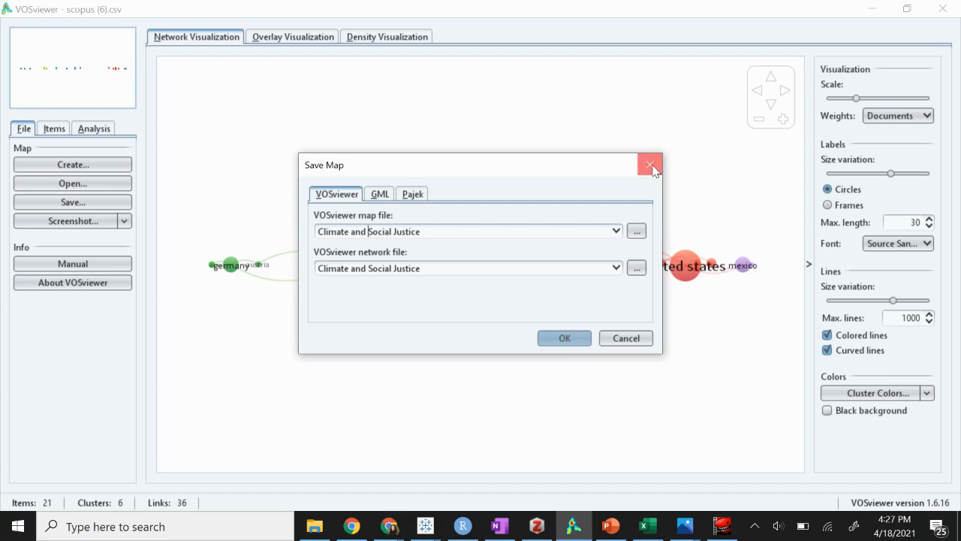
click(648, 164)
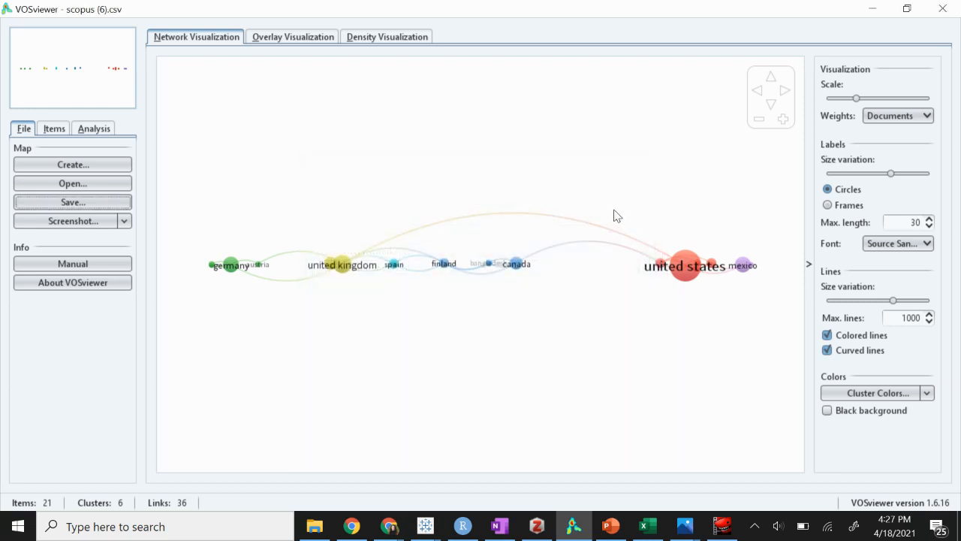
mouse_move(619, 212)
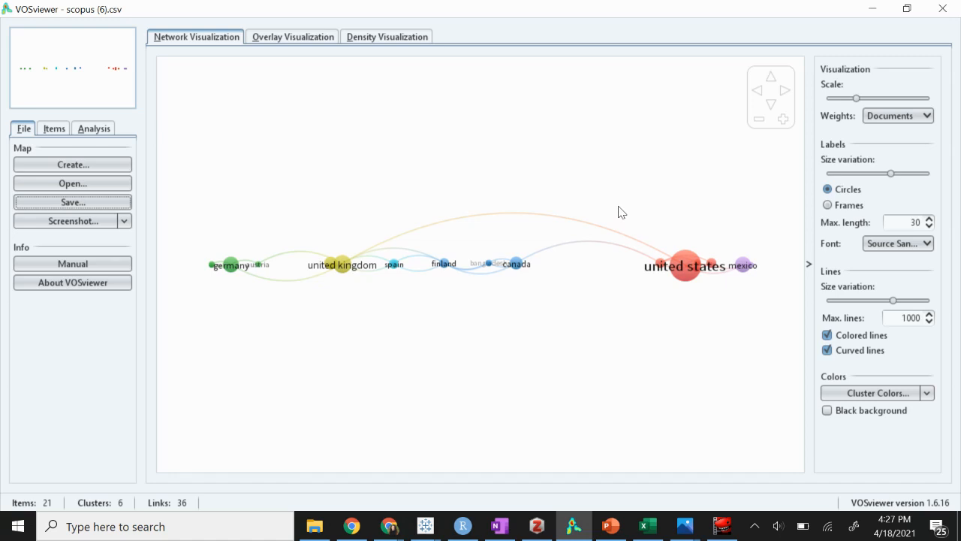
mouse_move(875, 26)
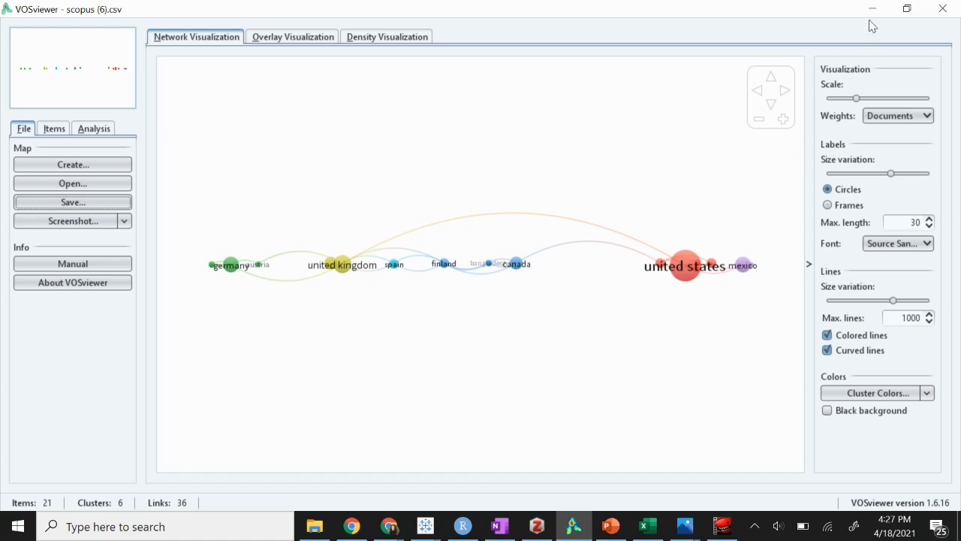